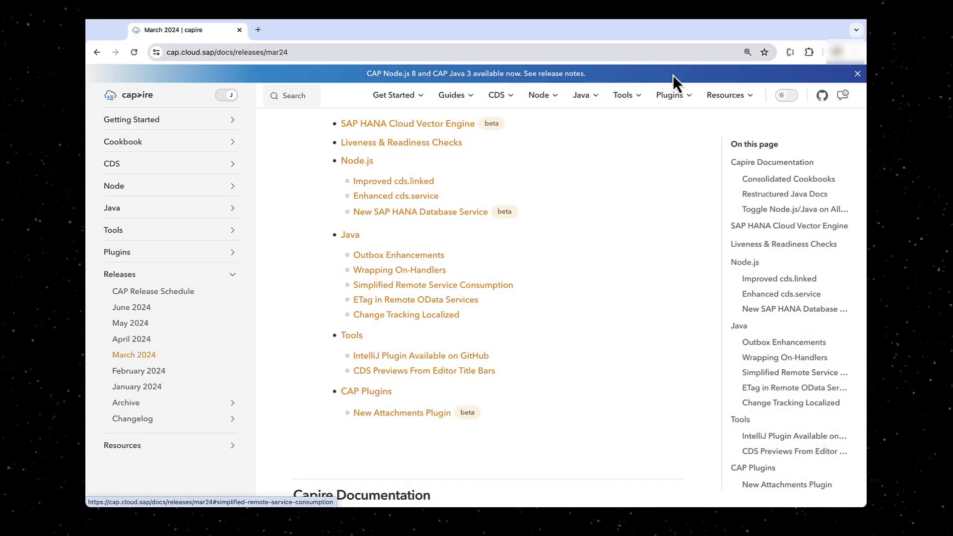
Open Capire's Attachments plugin page and view its features and Node.js/Java availability
click(670, 94)
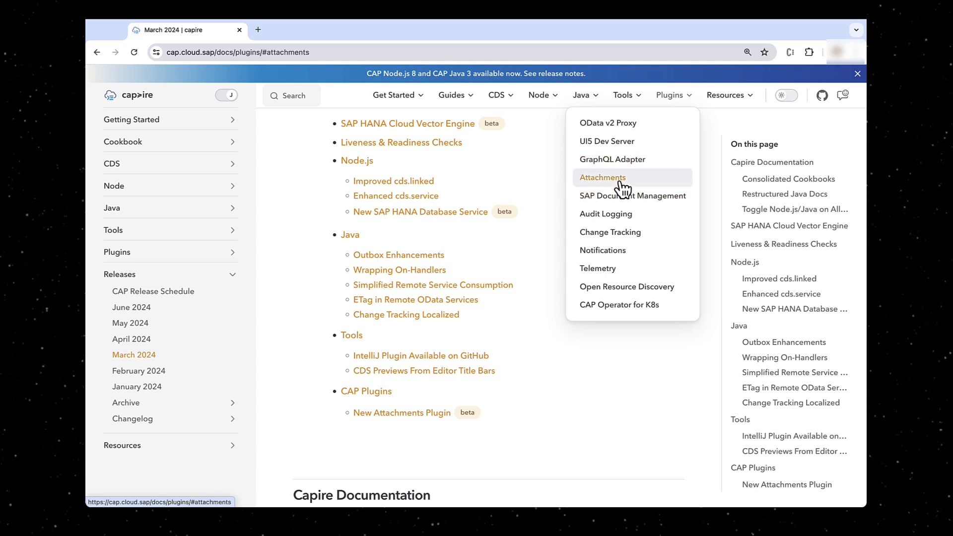
click(602, 177)
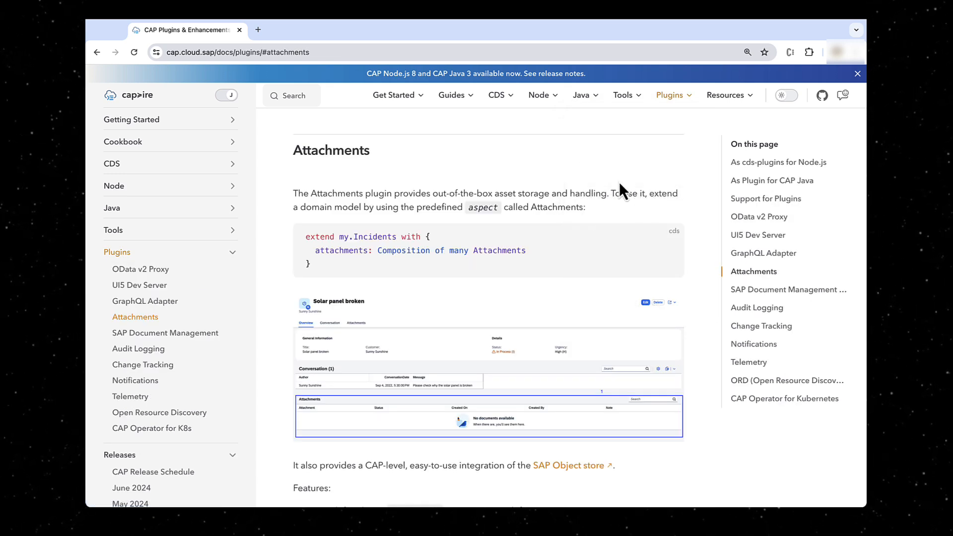
mouse_move(566, 197)
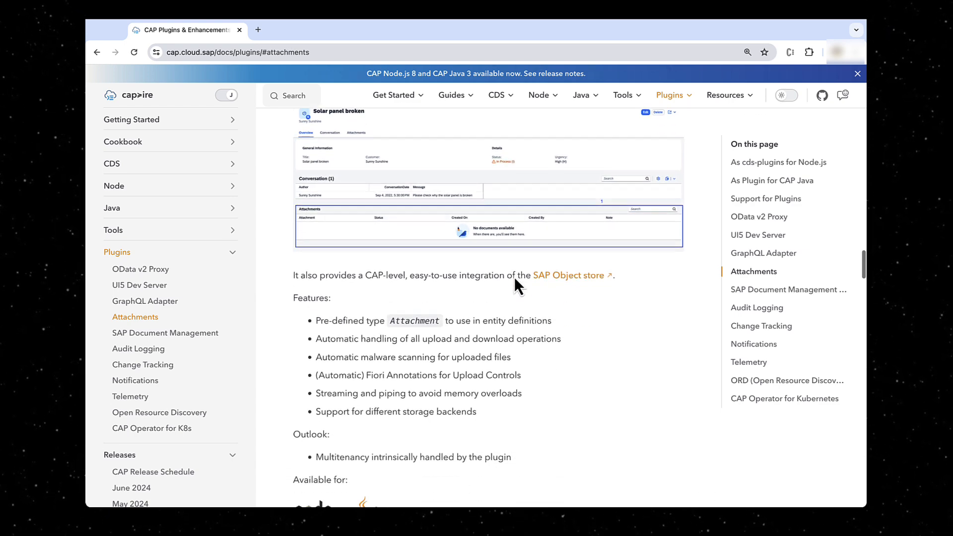
scroll(down, 3)
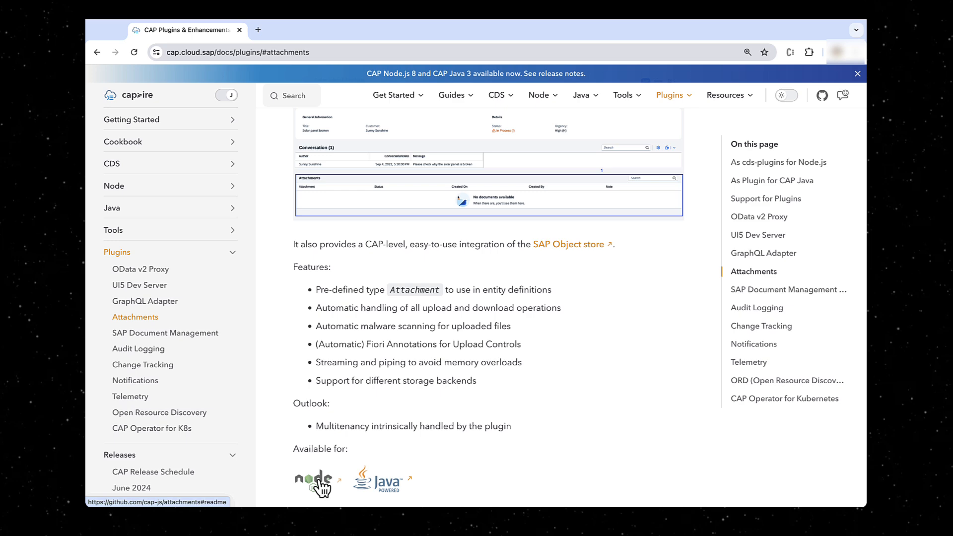
click(313, 479)
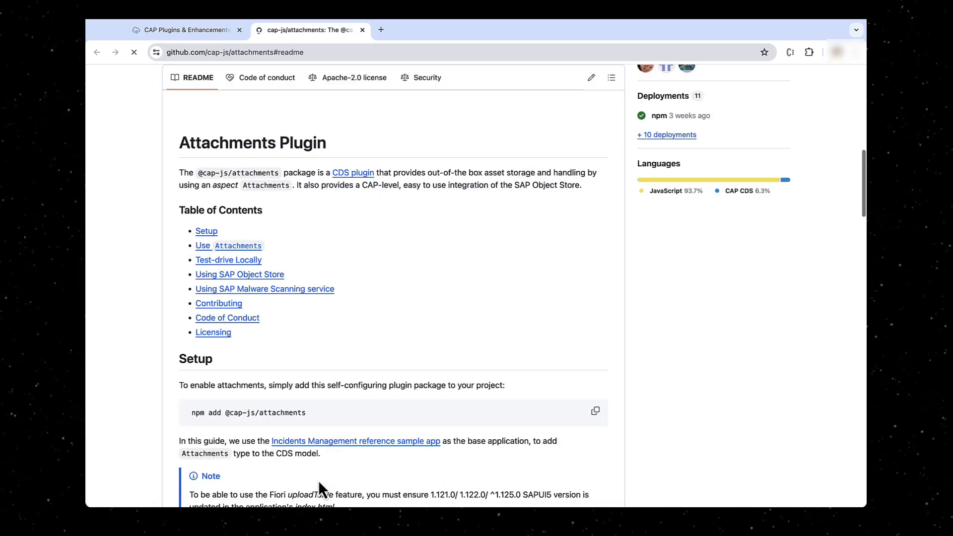
scroll(down, 3)
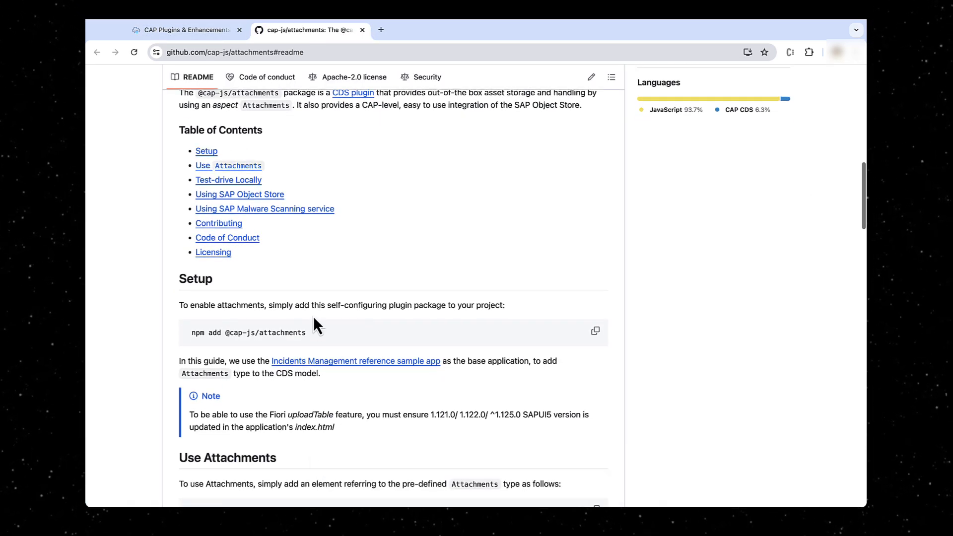
double_click(246, 333)
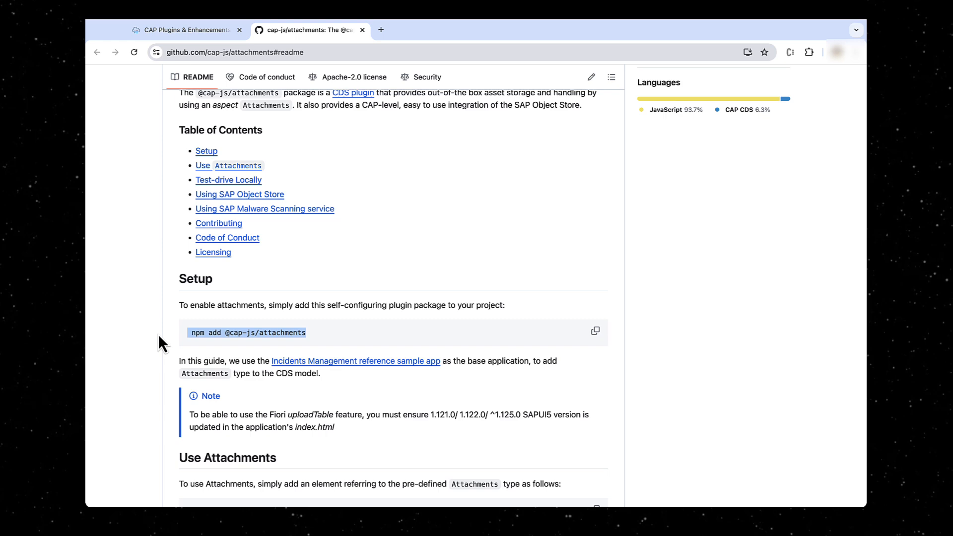
mouse_move(574, 412)
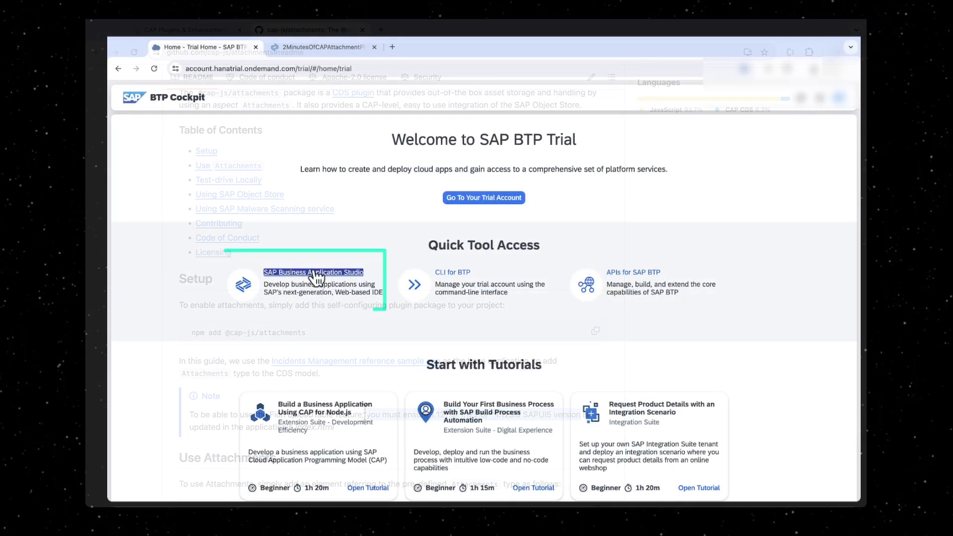
Create and open the DEMOAttachment Full Stack Cloud Application dev space
click(313, 272)
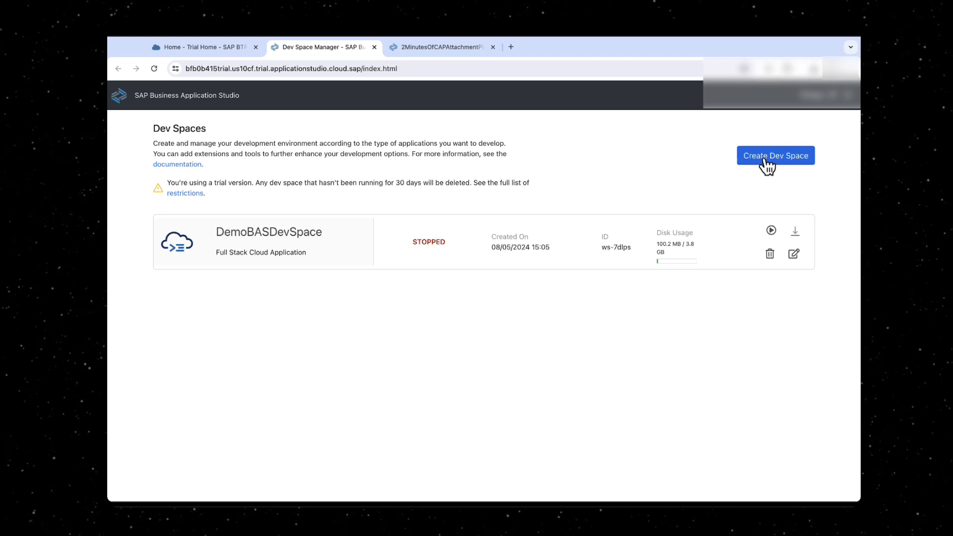
click(775, 155)
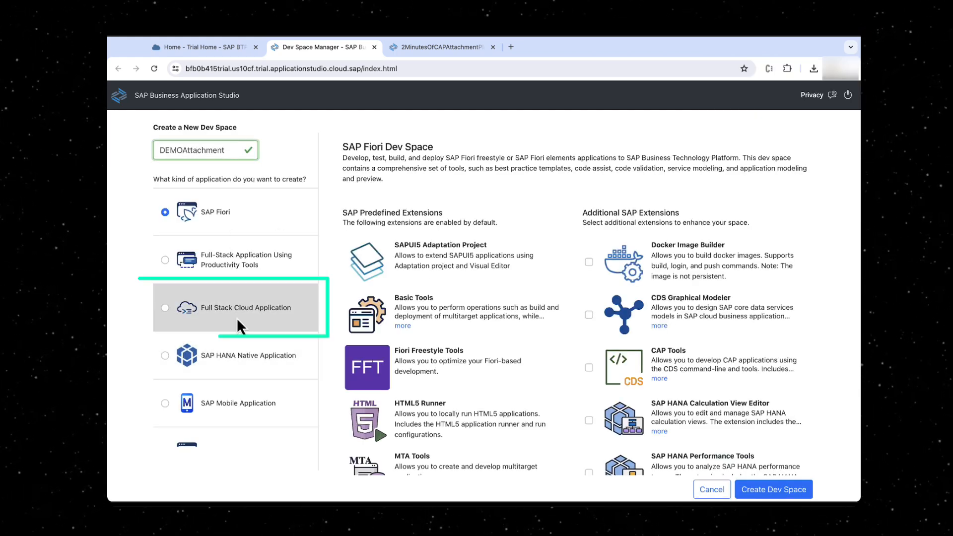
click(165, 308)
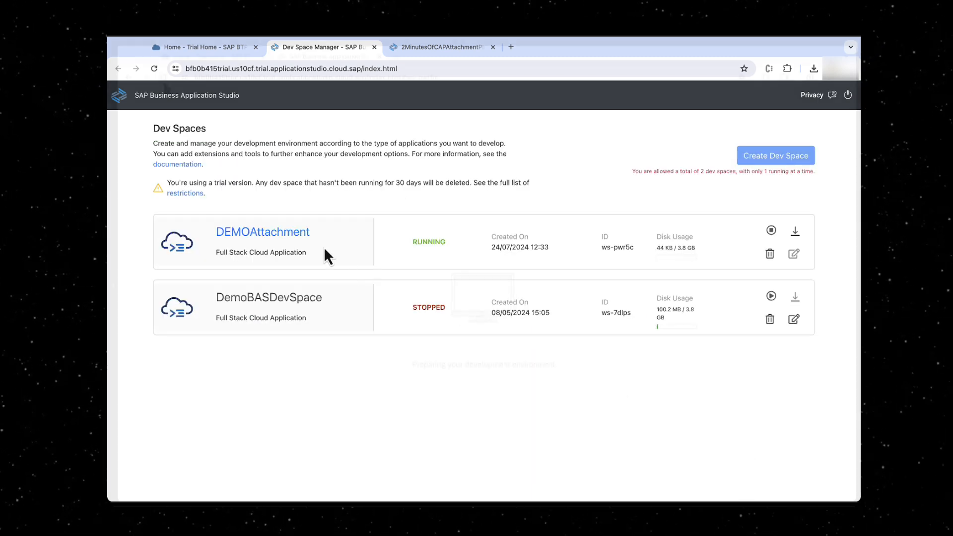
click(263, 233)
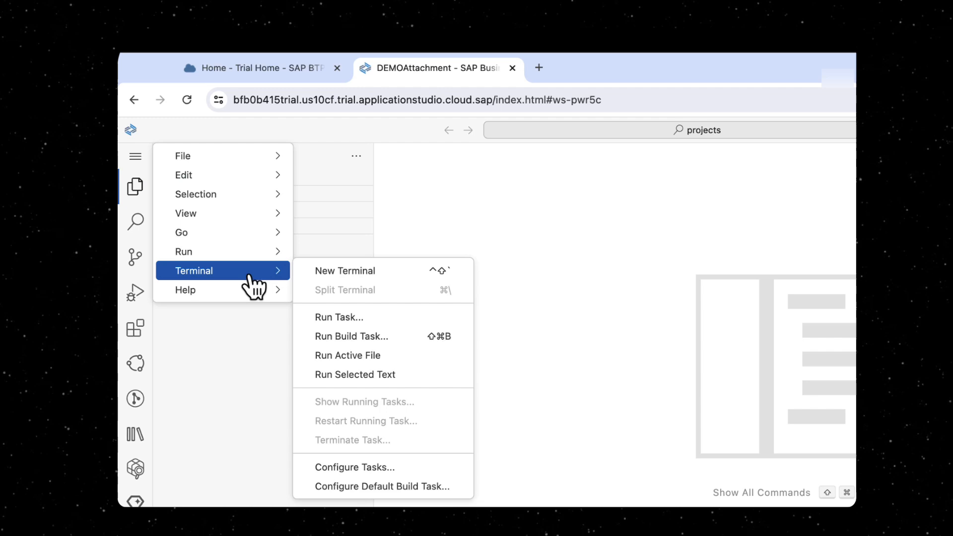
Run cds watch in a new terminal and open the served app in a new tab
click(344, 271)
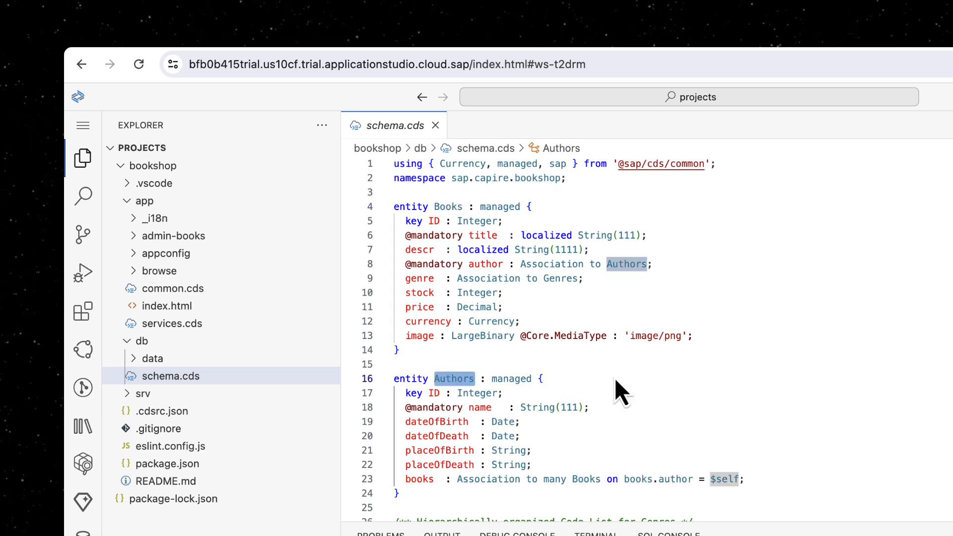
scroll(down, 3)
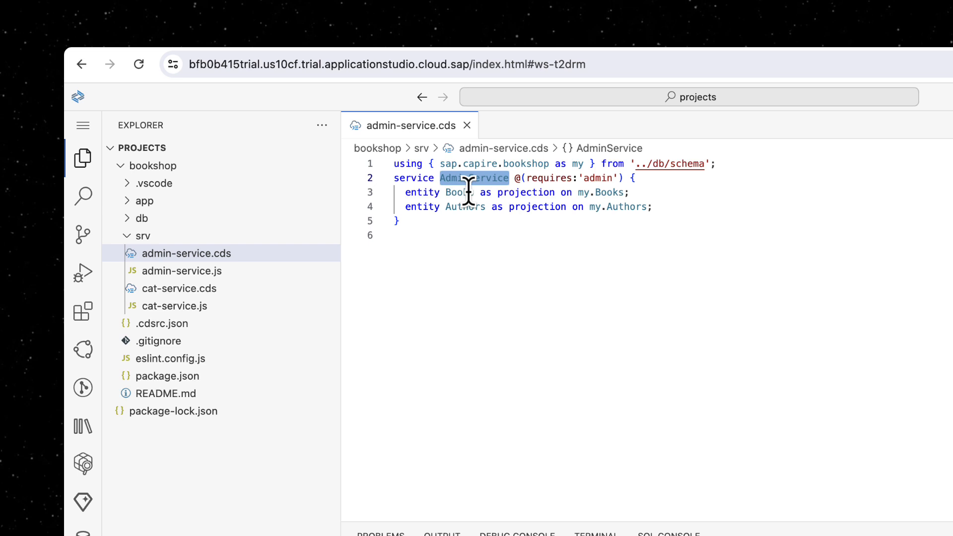
click(461, 193)
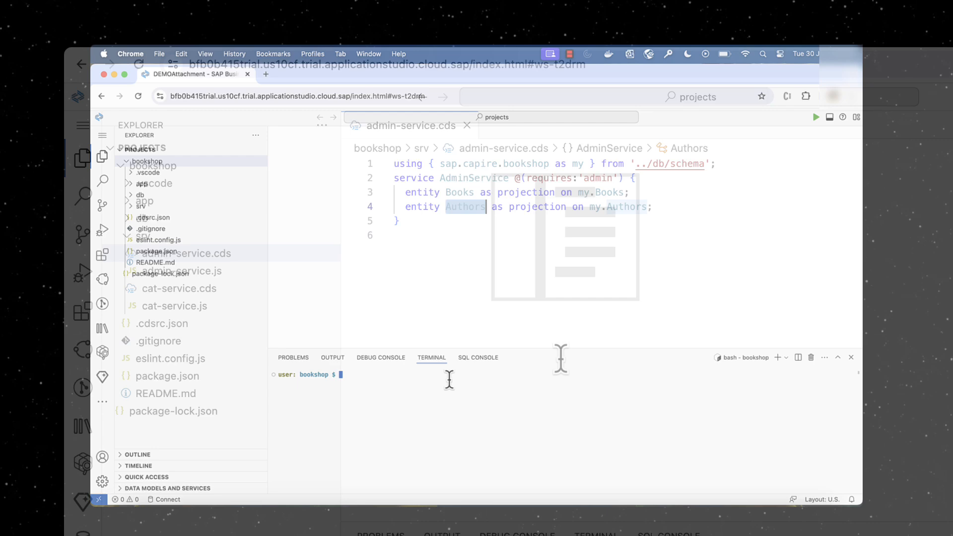
text(cds watch)
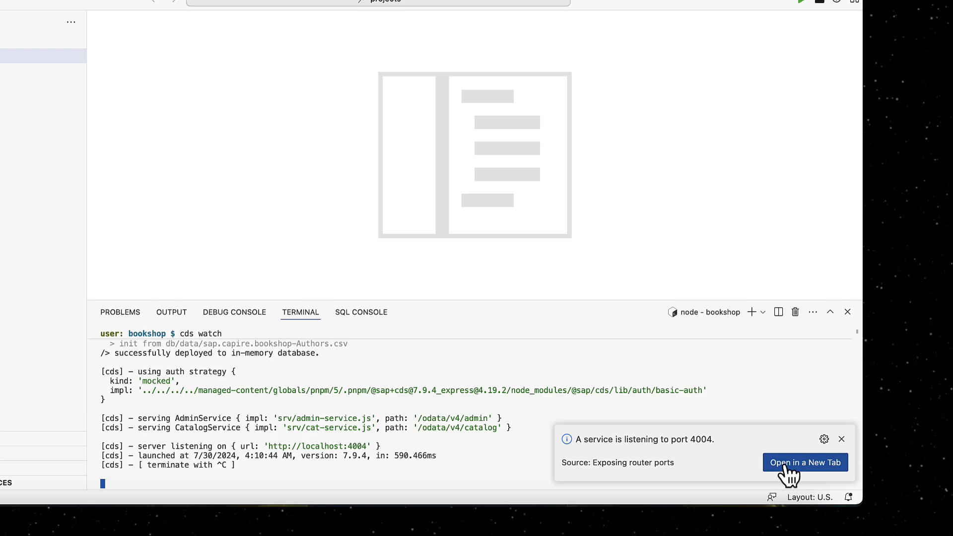
click(805, 462)
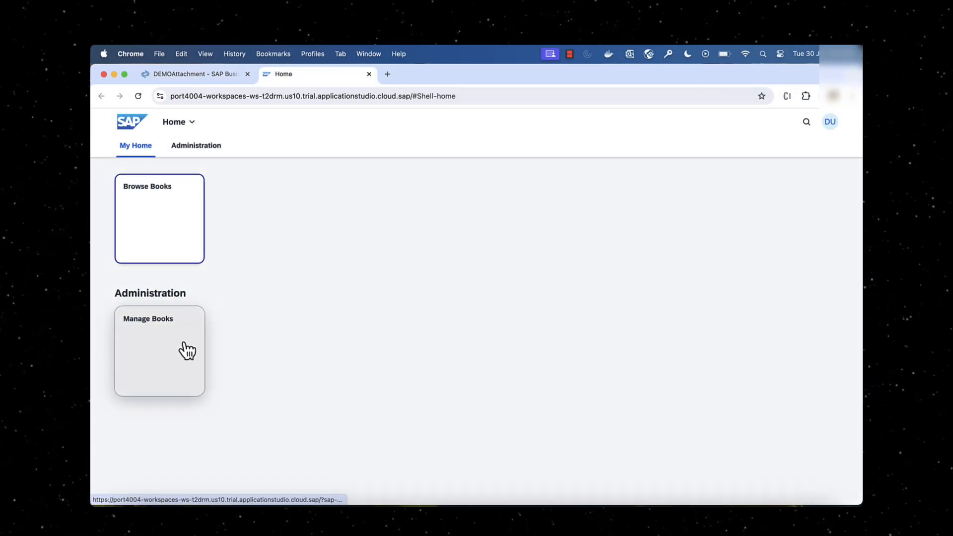
Sign in to the Fiori launchpad as user 'alice'
click(160, 350)
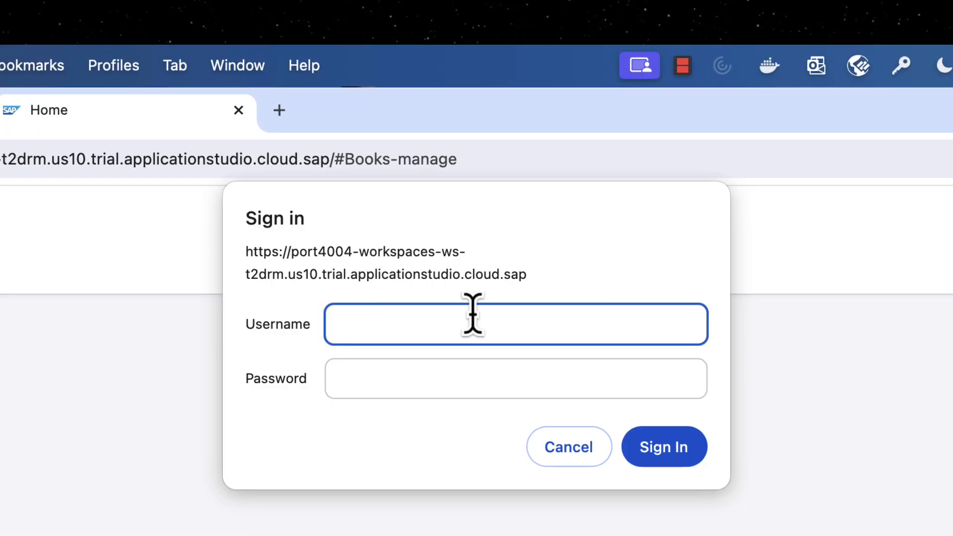
text(alice)
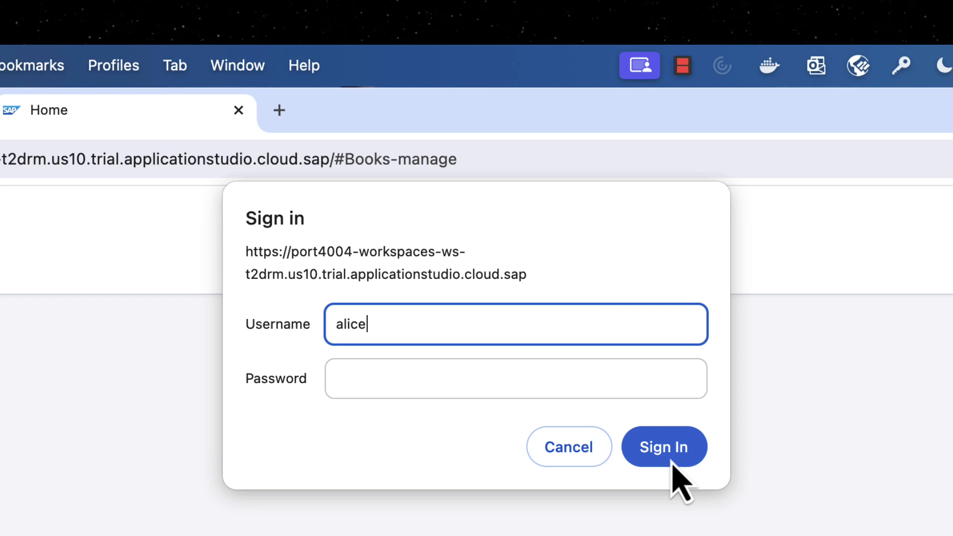
click(663, 447)
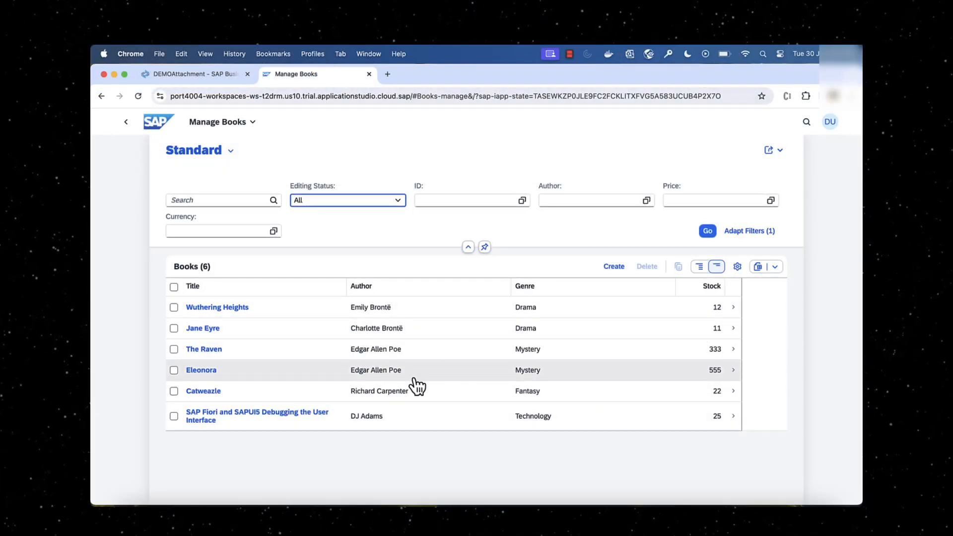
Open the SAP Fiori and SAPUI5 Debugging book and view its Translations and Details
click(201, 370)
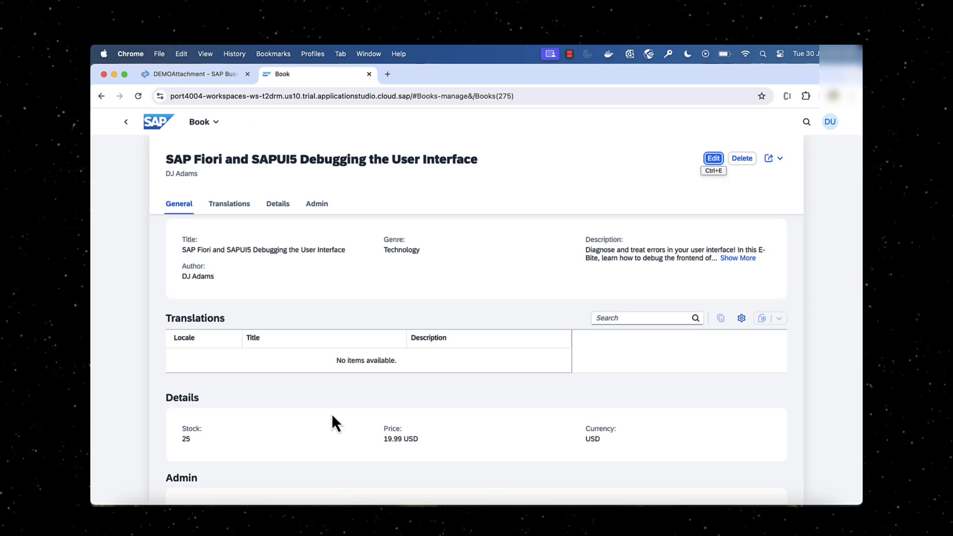
click(229, 204)
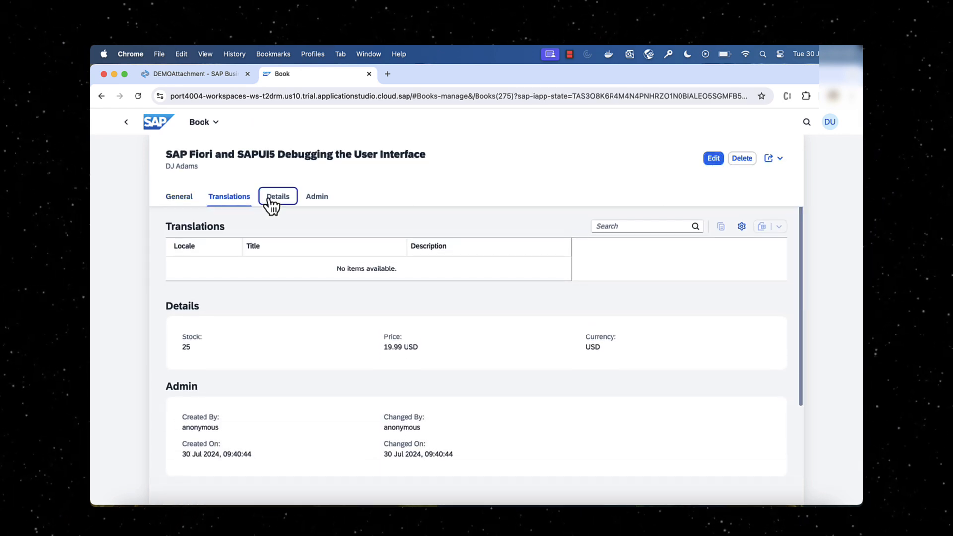
click(316, 196)
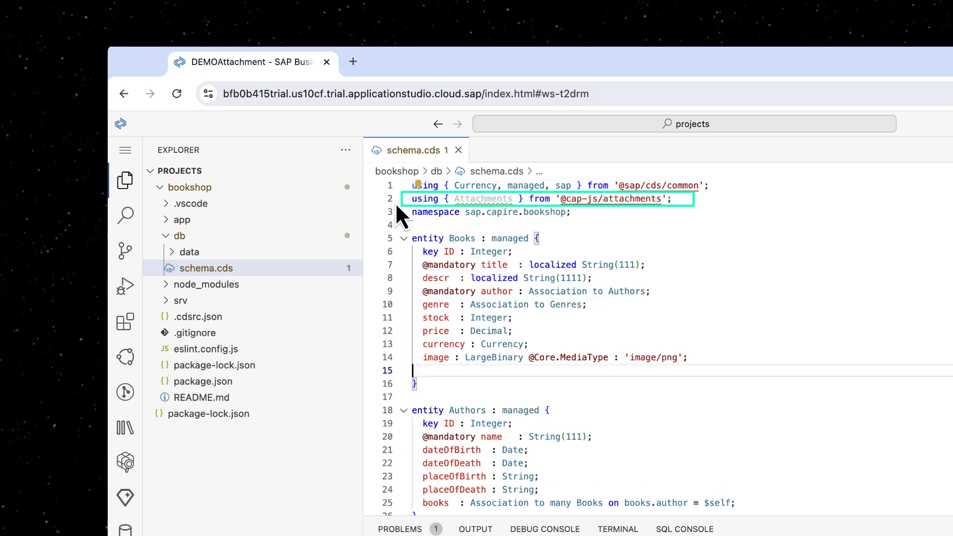
Add 'attachments : Composition of many Attachments;' to the Books entity in schema.cds
text(attachments : Composition of many Attachments;)
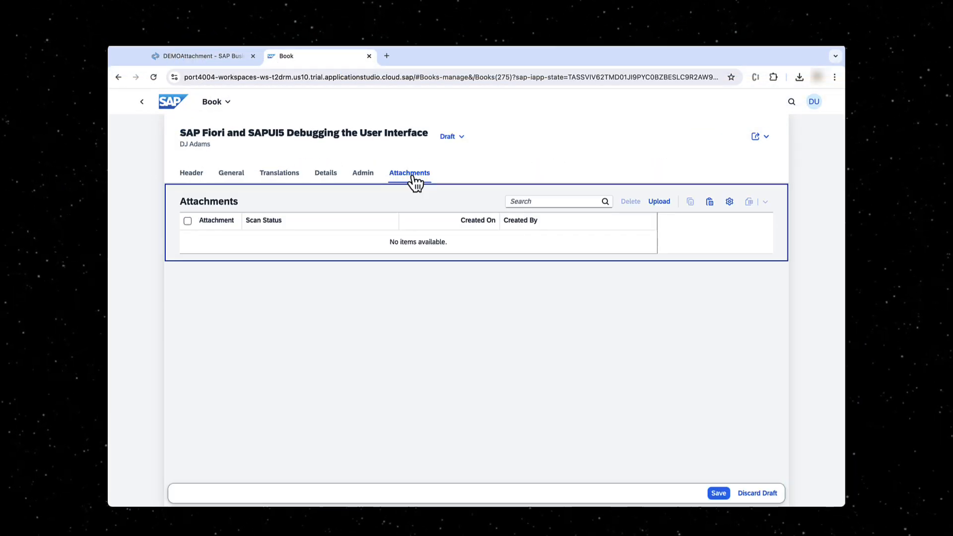
mouse_move(659, 201)
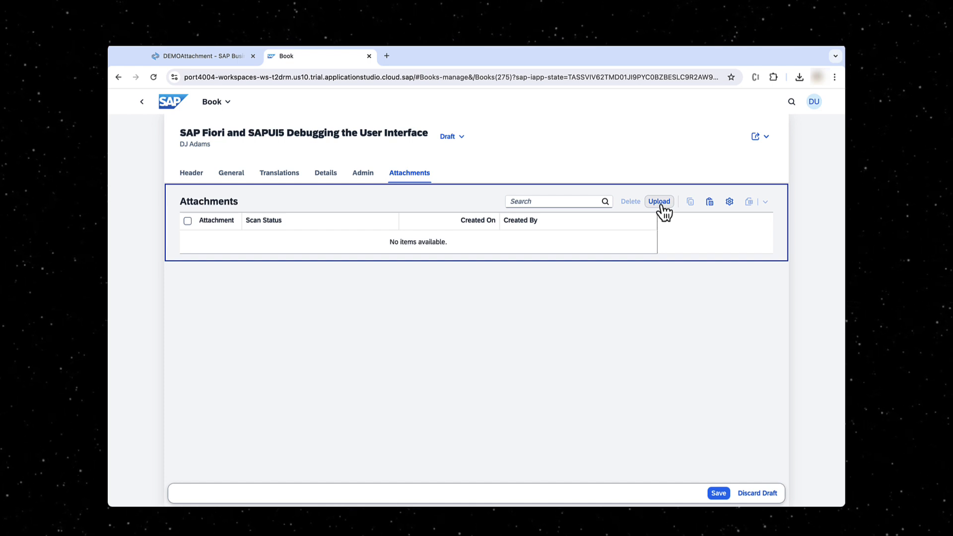
Upload Fiori and SAPUI5 Cover Page.png as an attachment, save, then reopen for editing
click(659, 202)
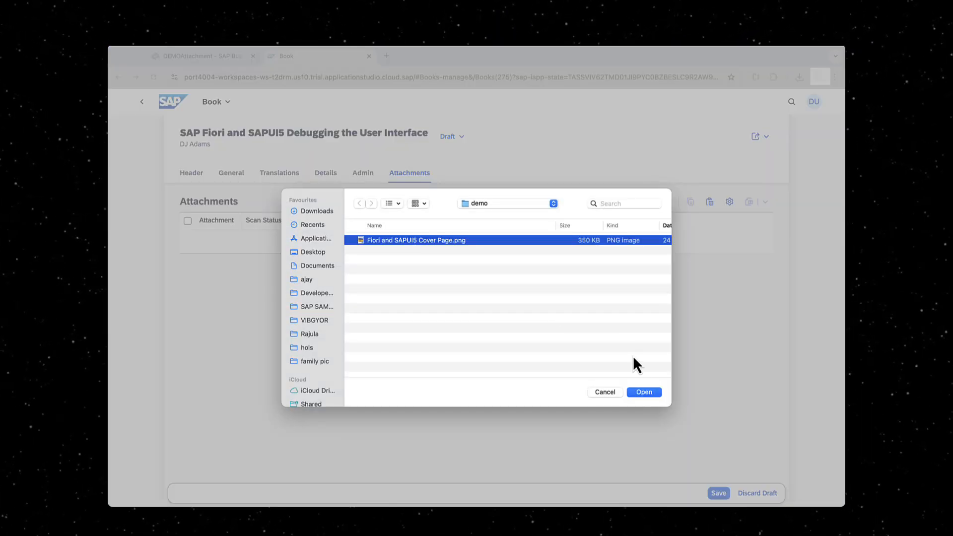
click(644, 392)
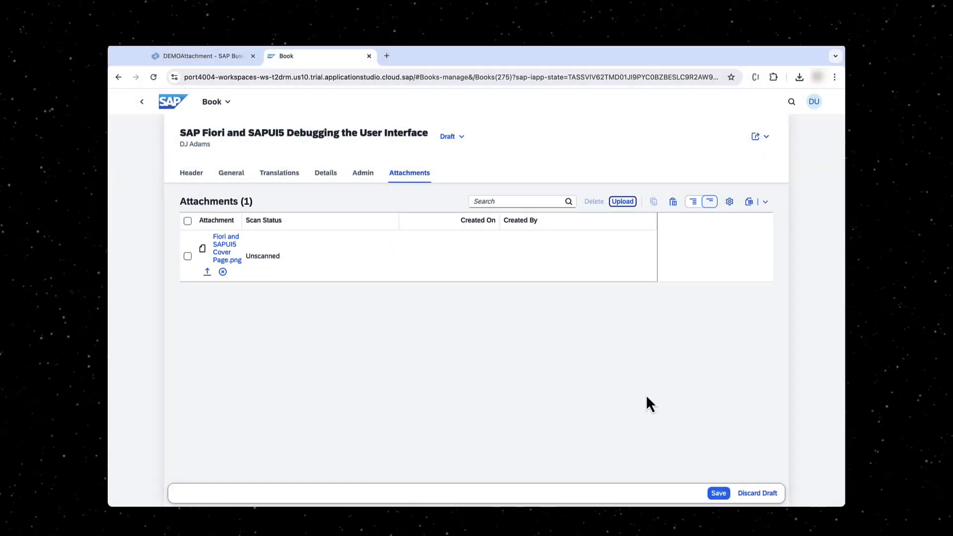
click(718, 493)
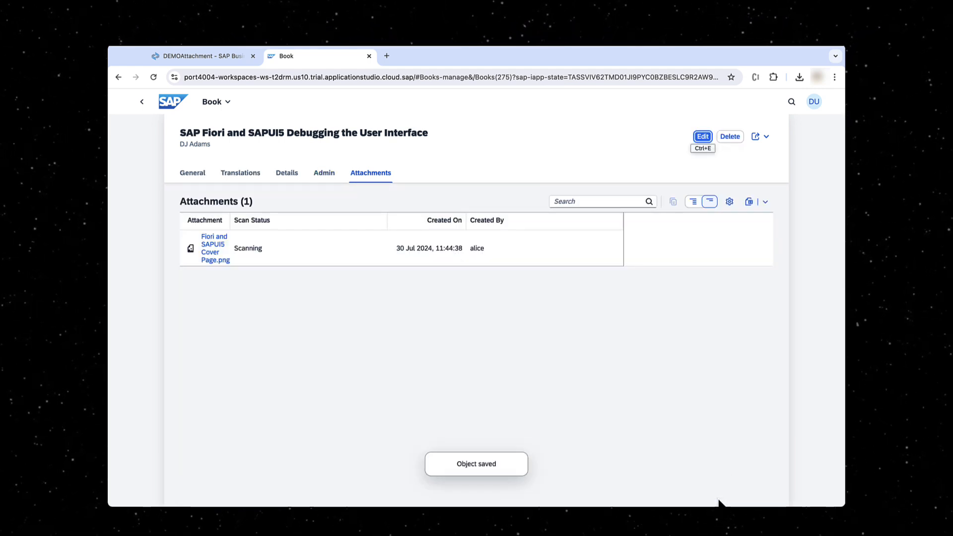
mouse_move(244, 285)
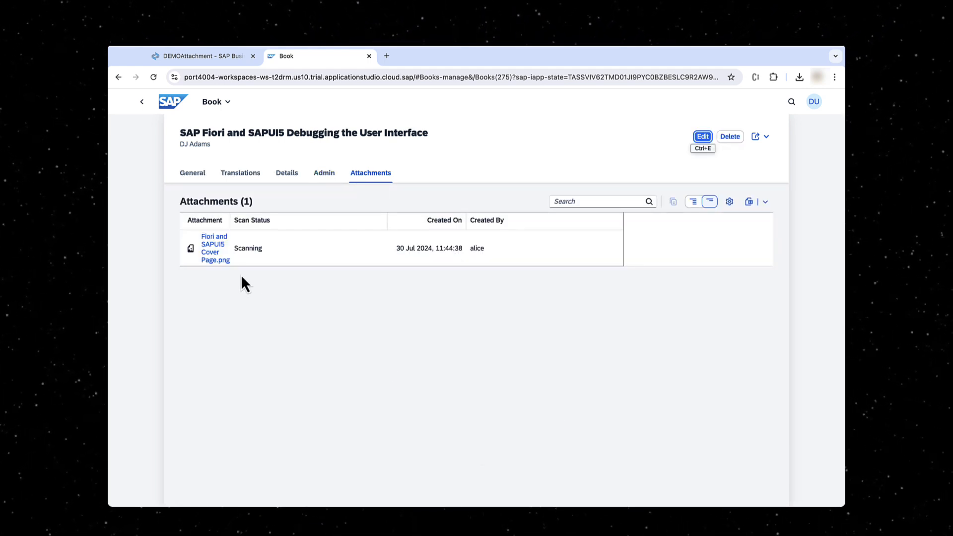
click(214, 248)
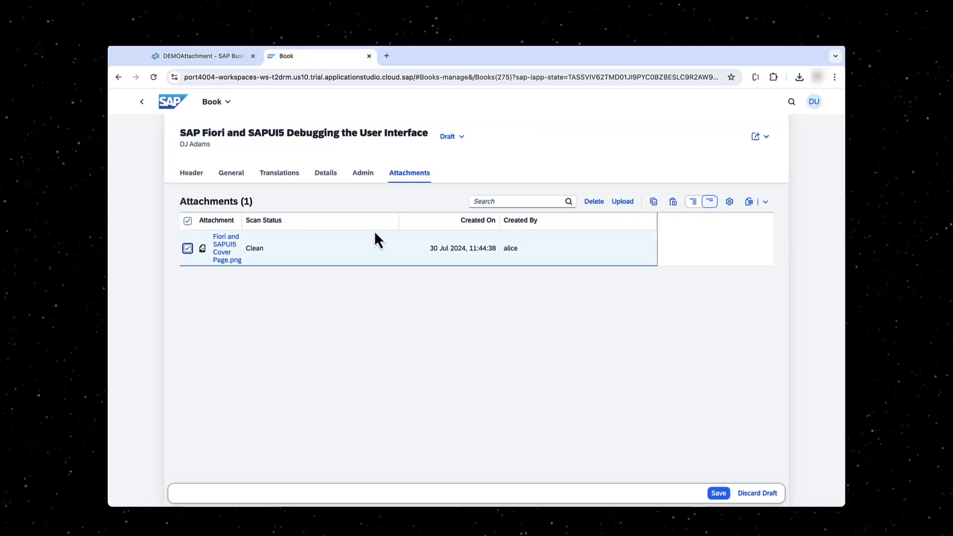
Delete the cover page attachment, confirm, and save the book
click(593, 201)
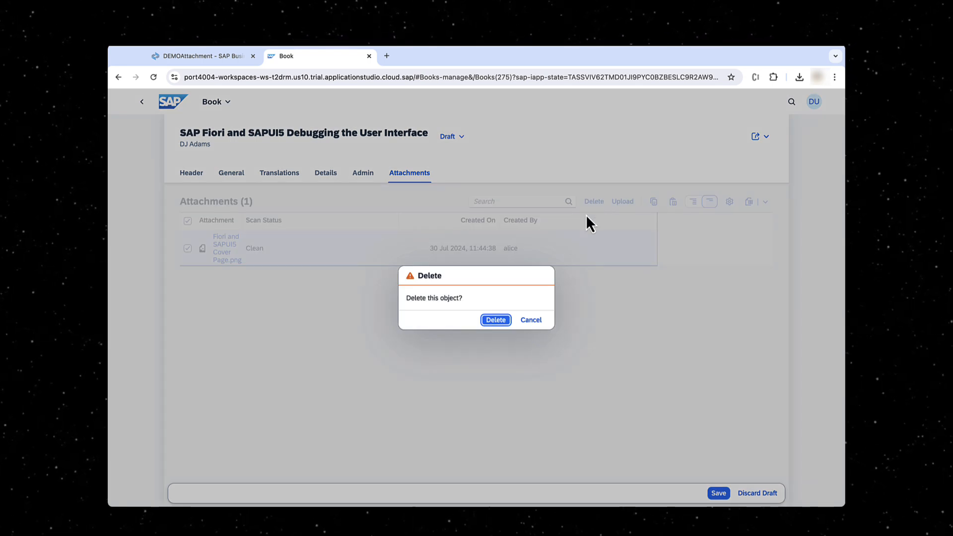
click(495, 320)
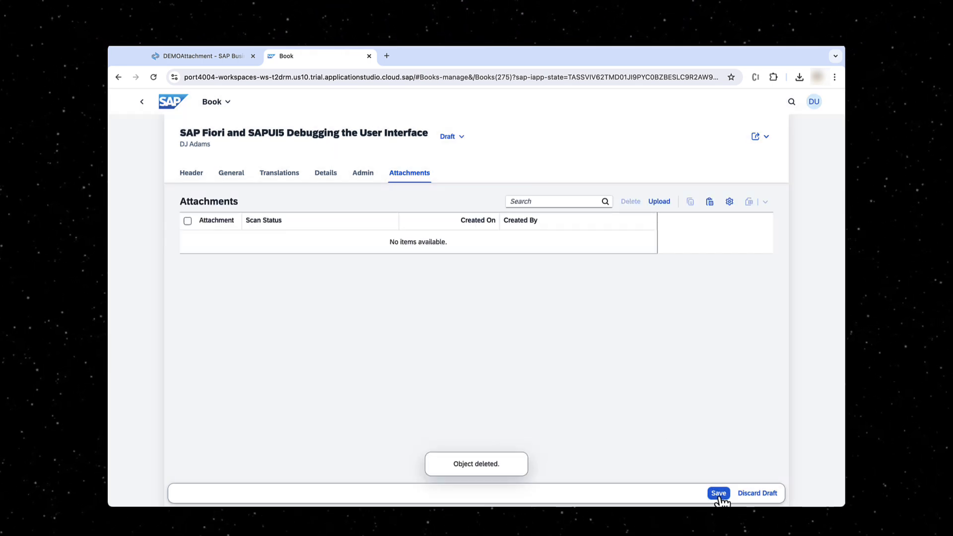
click(718, 493)
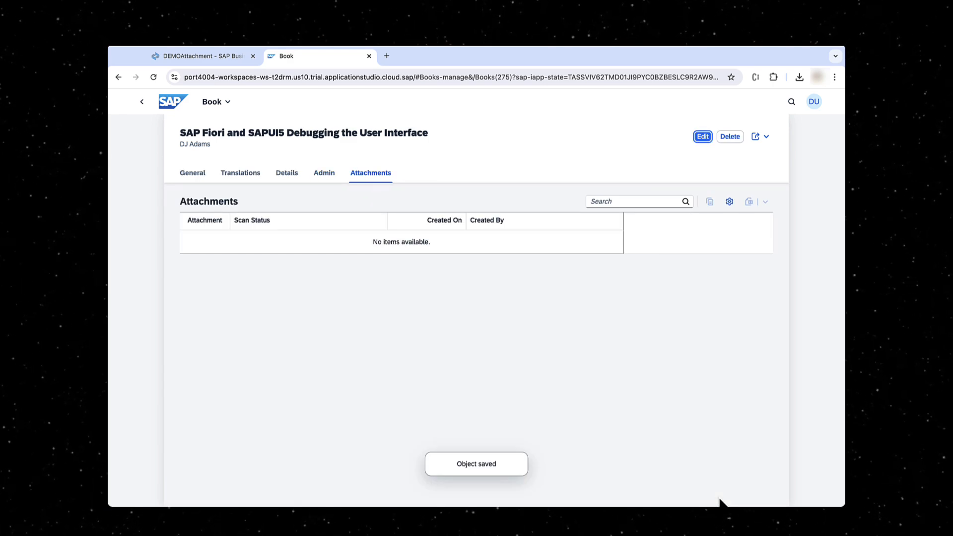